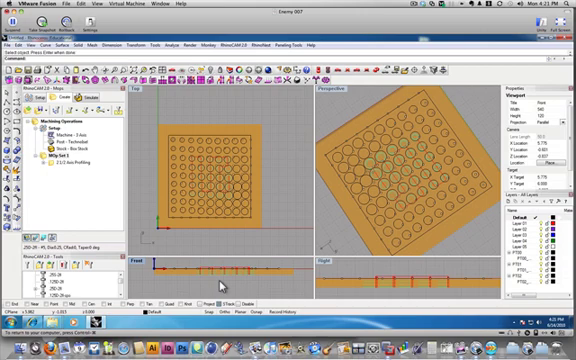
pyautogui.moveTo(225, 285)
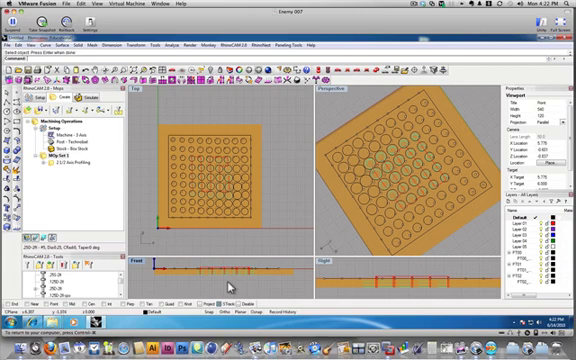
pyautogui.moveTo(224, 276)
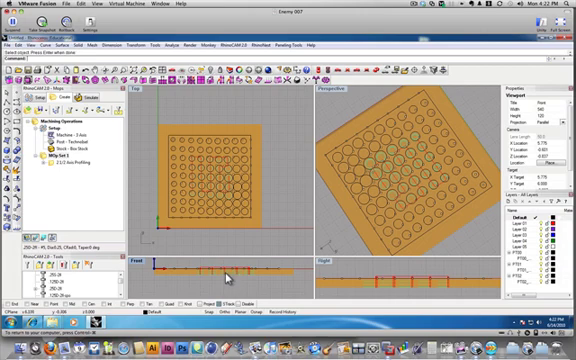
pyautogui.moveTo(200, 155)
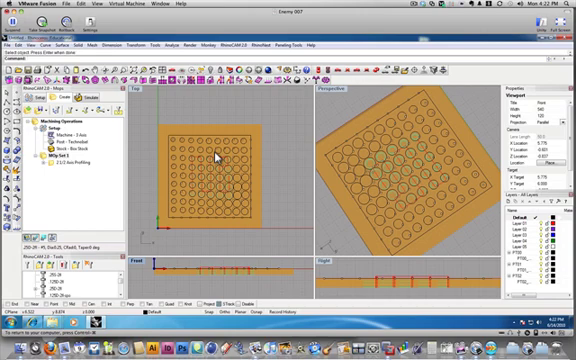
pyautogui.moveTo(228, 201)
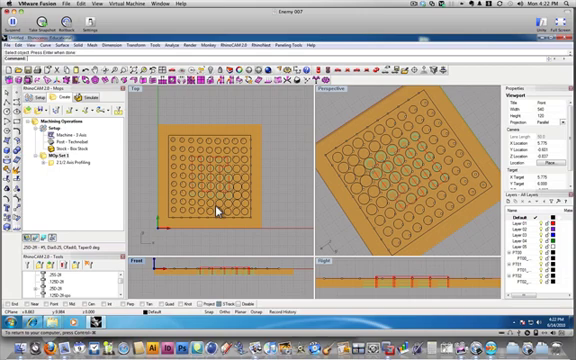
pyautogui.moveTo(228, 203)
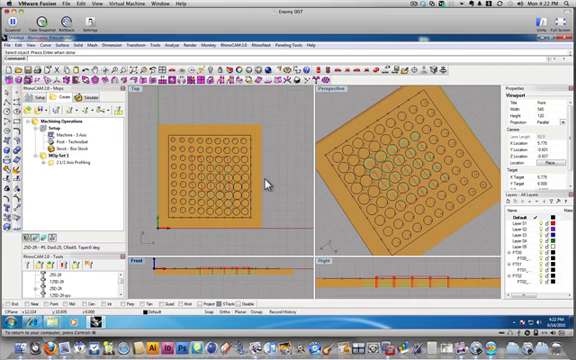
pyautogui.moveTo(201, 202)
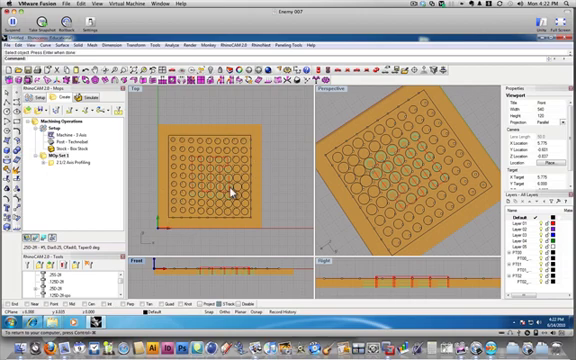
pyautogui.moveTo(185, 205)
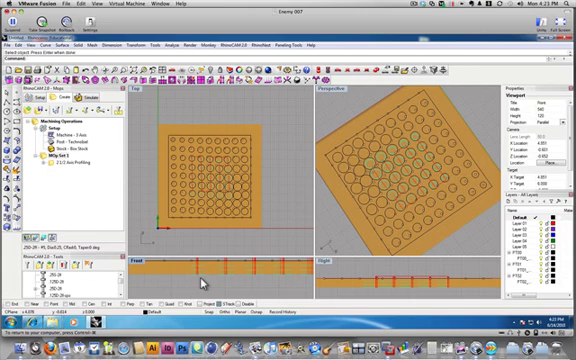
pyautogui.moveTo(196, 278)
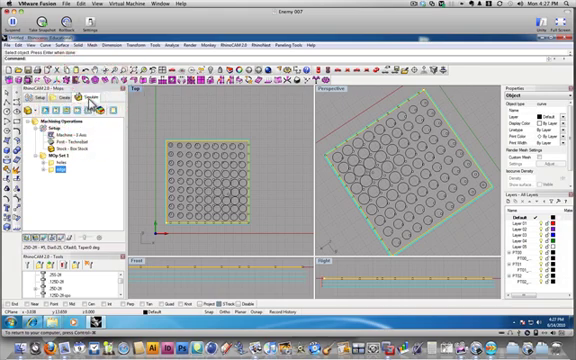
pyautogui.moveTo(372, 205)
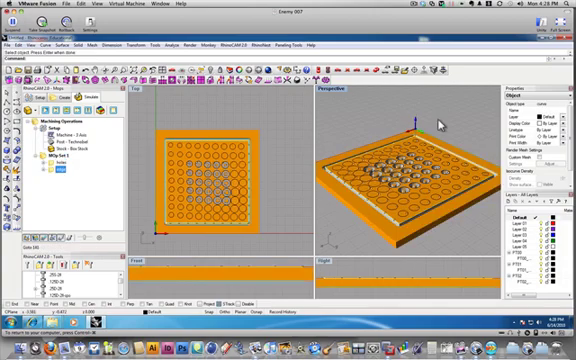
pyautogui.moveTo(285, 215)
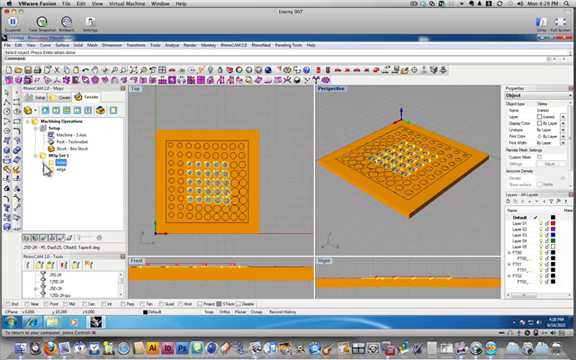
pyautogui.moveTo(409, 167)
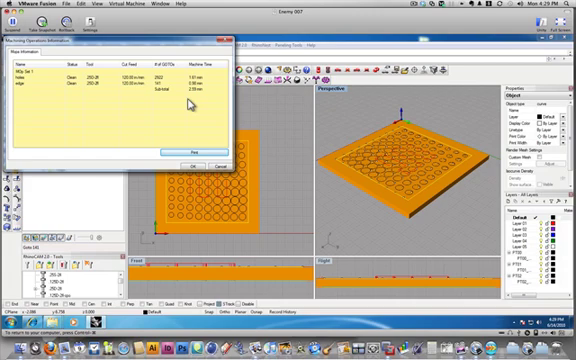
pyautogui.moveTo(209, 99)
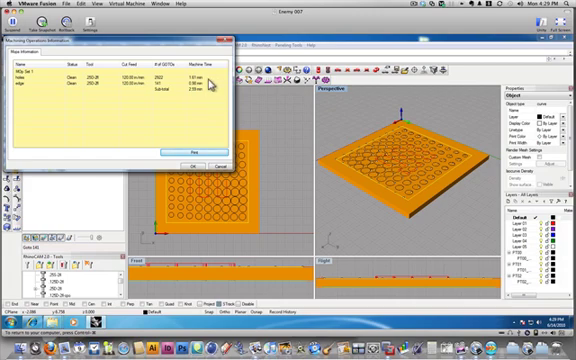
pyautogui.moveTo(208, 101)
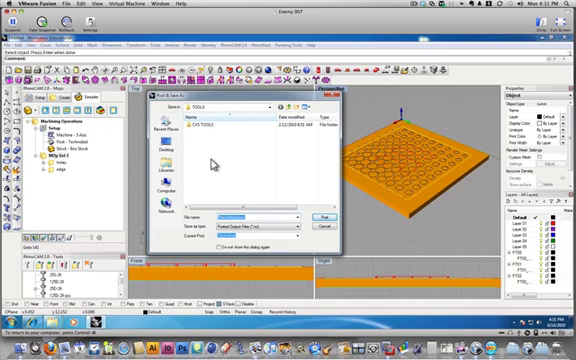
pyautogui.moveTo(278, 123)
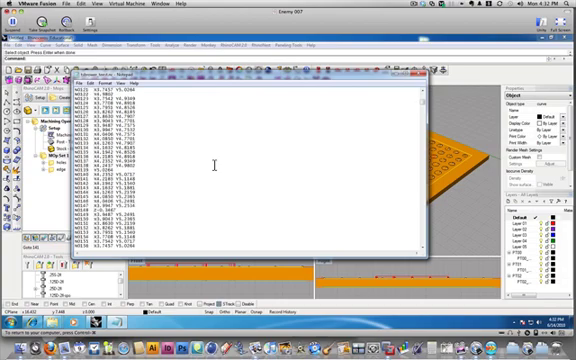
# - Scroll through the posted G-code file in Notepad, then close Notepad
pyautogui.scroll(-3)
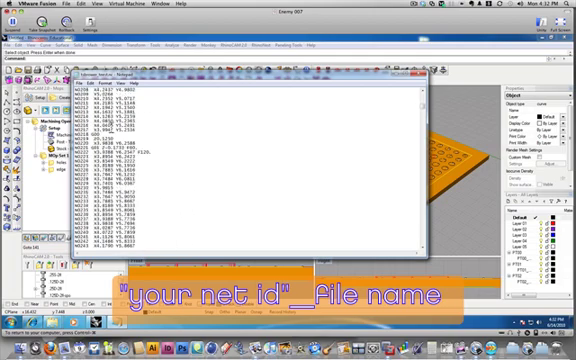
pyautogui.scroll(-3)
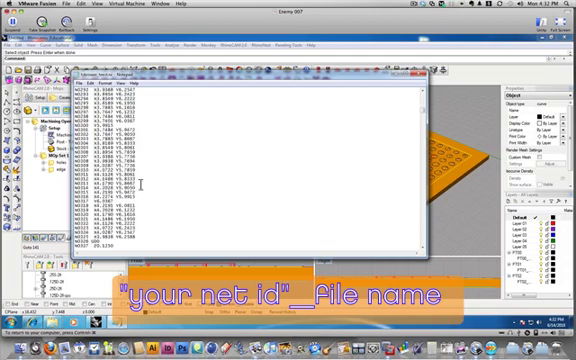
pyautogui.scroll(-3)
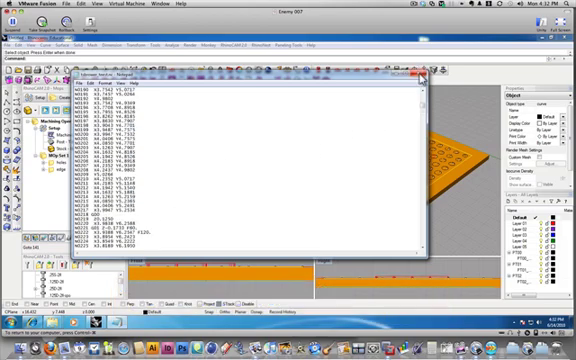
pyautogui.click(419, 74)
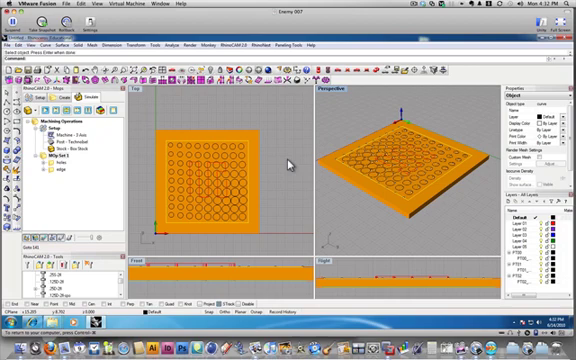